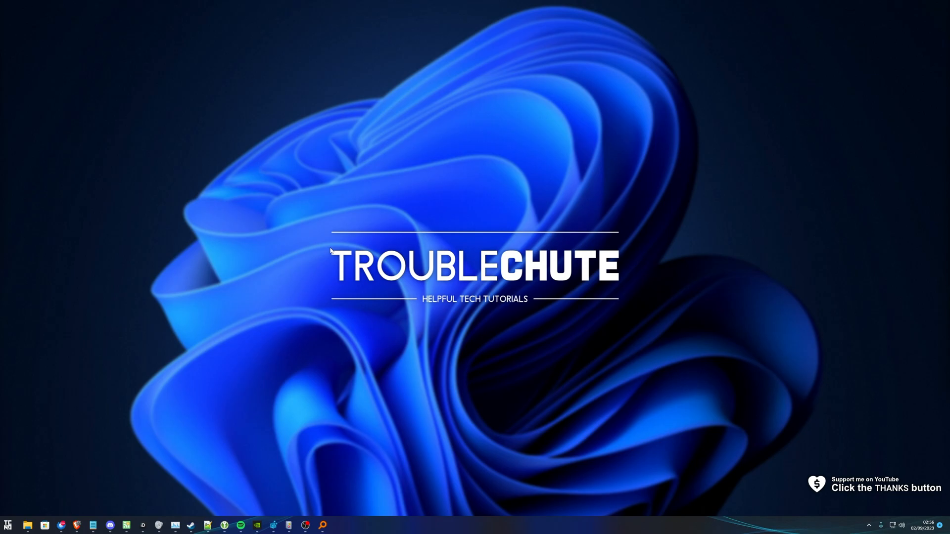
- Launch MSI Afterburner from the taskbar and dismiss its side-by-side configuration error
left_click(7, 525)
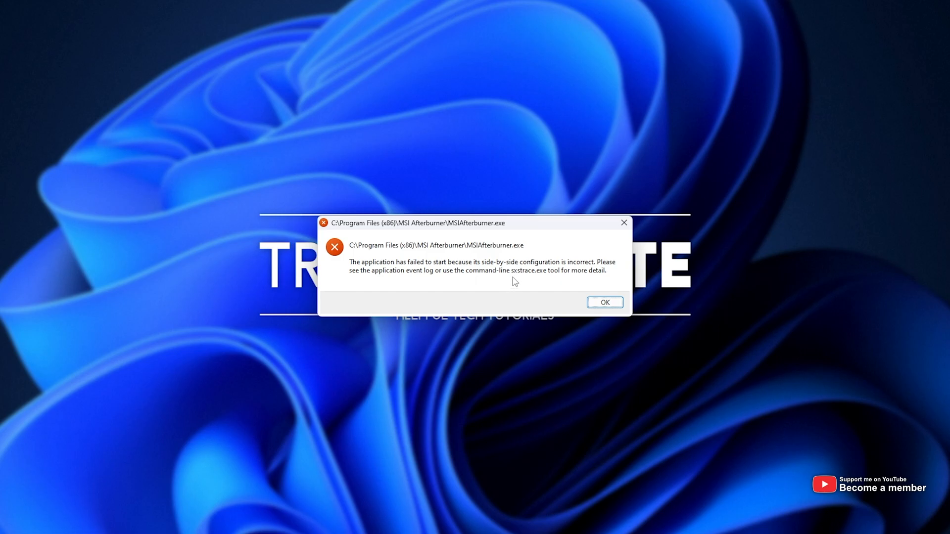
mouse_move(456, 245)
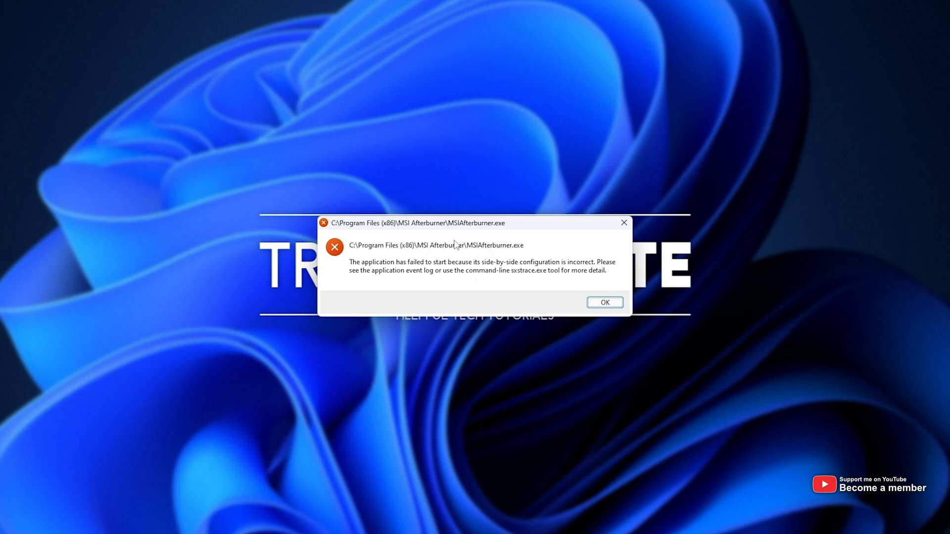
left_click(603, 302)
type("event")
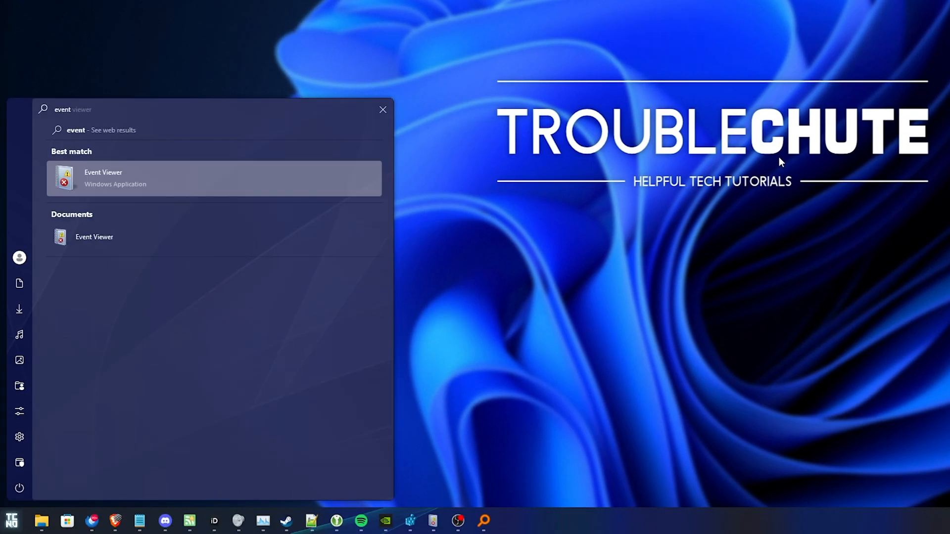
- Open Event Viewer and show Custom Views > Administrative Events with the SideBySide error
left_click(103, 178)
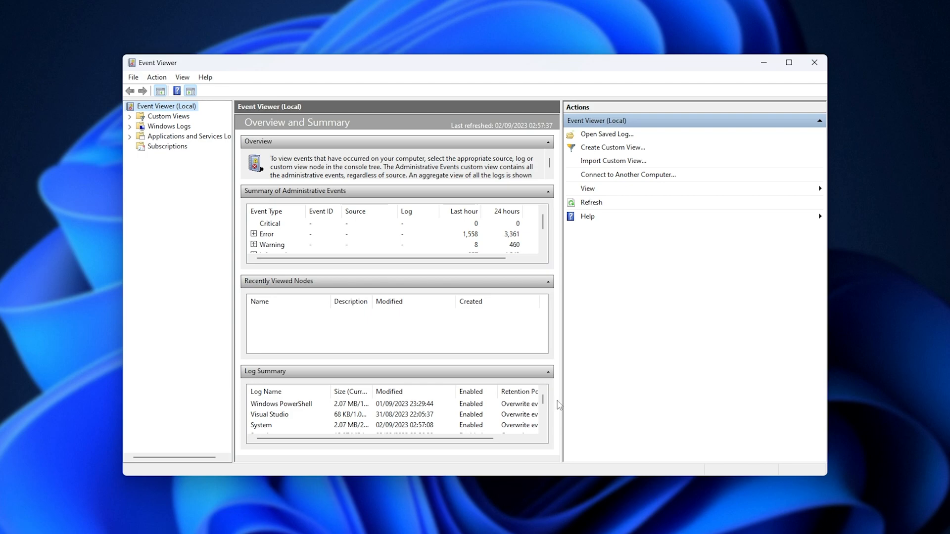
left_click(129, 116)
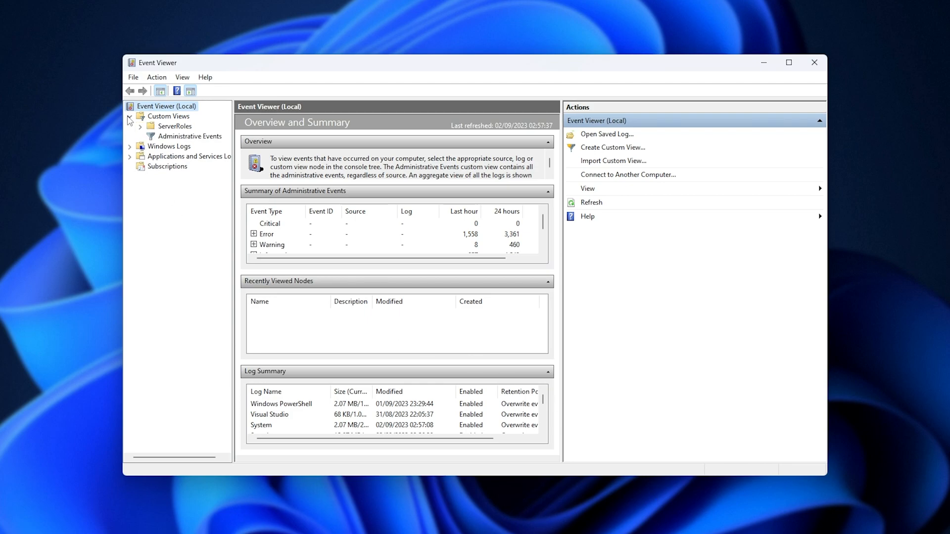
left_click(129, 115)
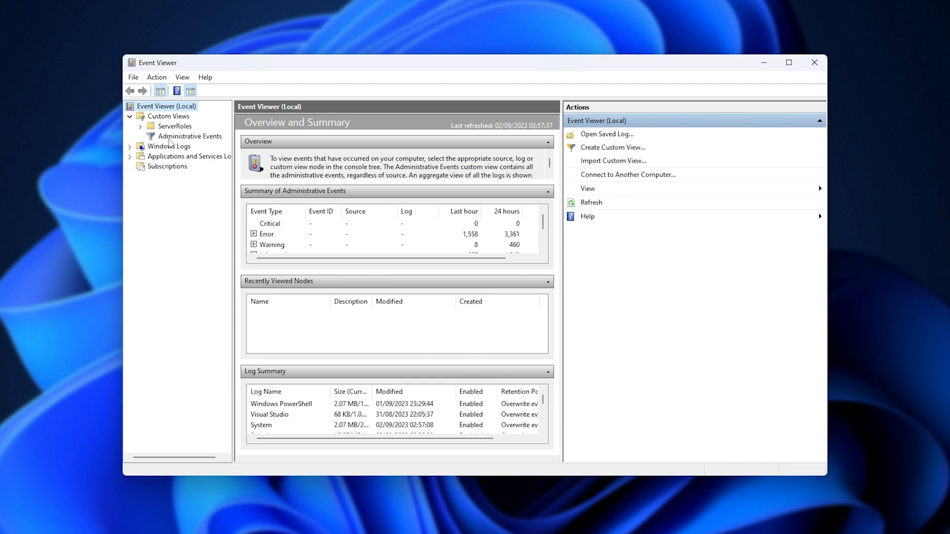
left_click(189, 136)
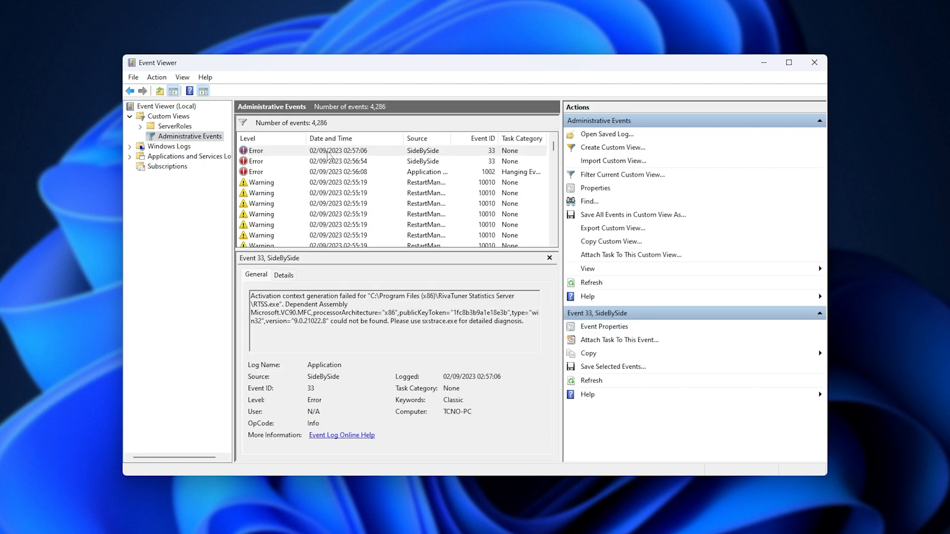
left_click(333, 151)
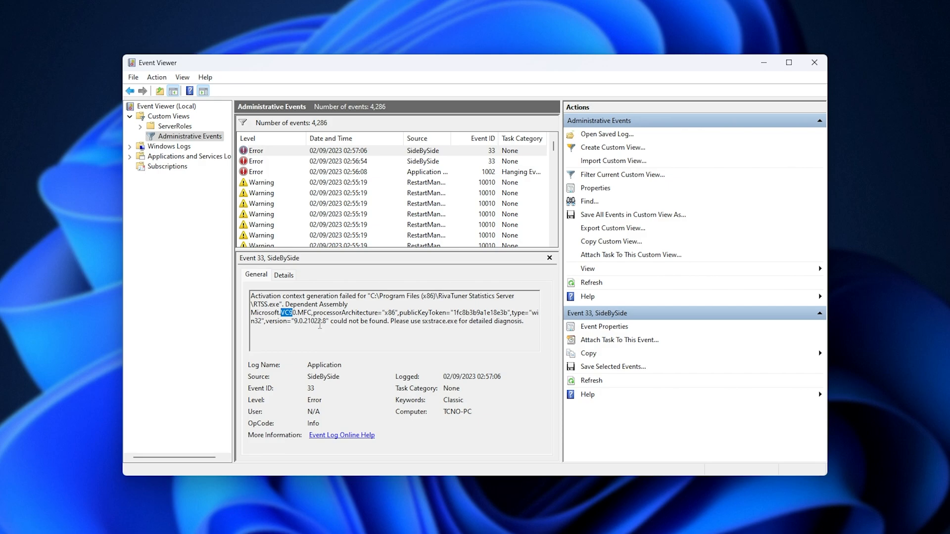
left_click(320, 324)
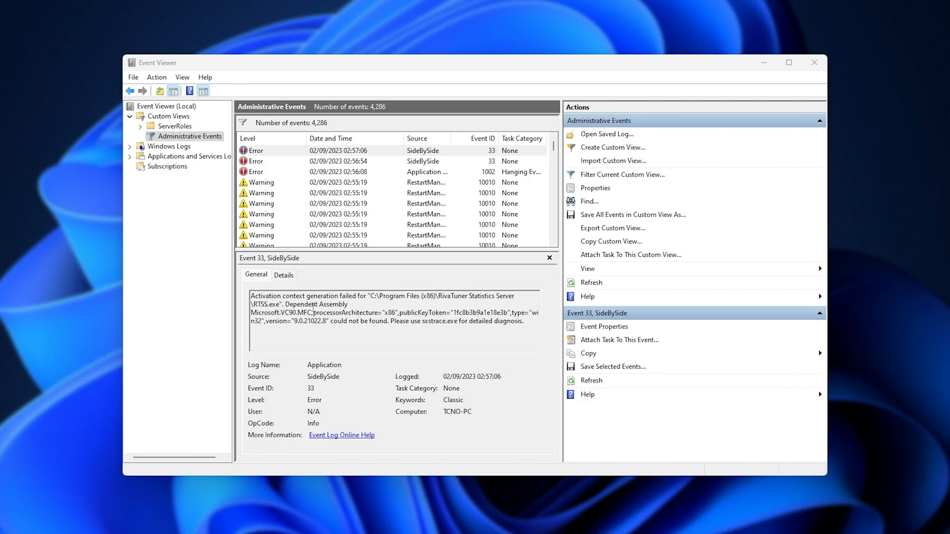
double_click(285, 312)
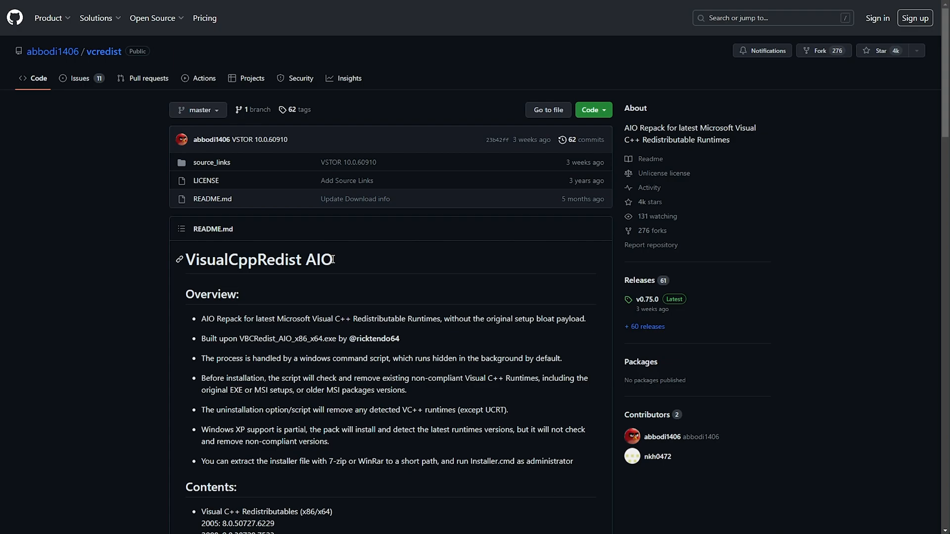
- Open the vcredist v0.75.0 release and download VisualCppRedist_AIO_x86_x64.exe from Assets
scroll("down", 3)
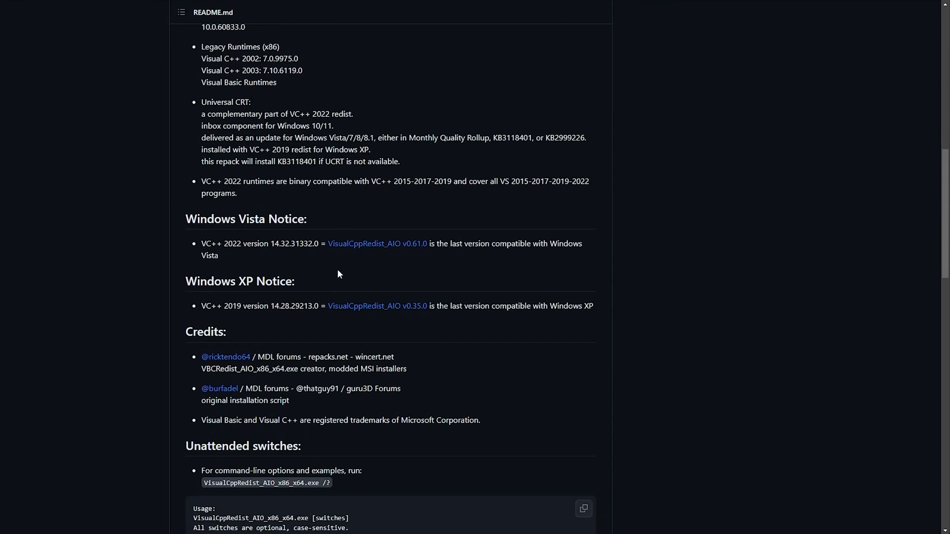
scroll("down", 3)
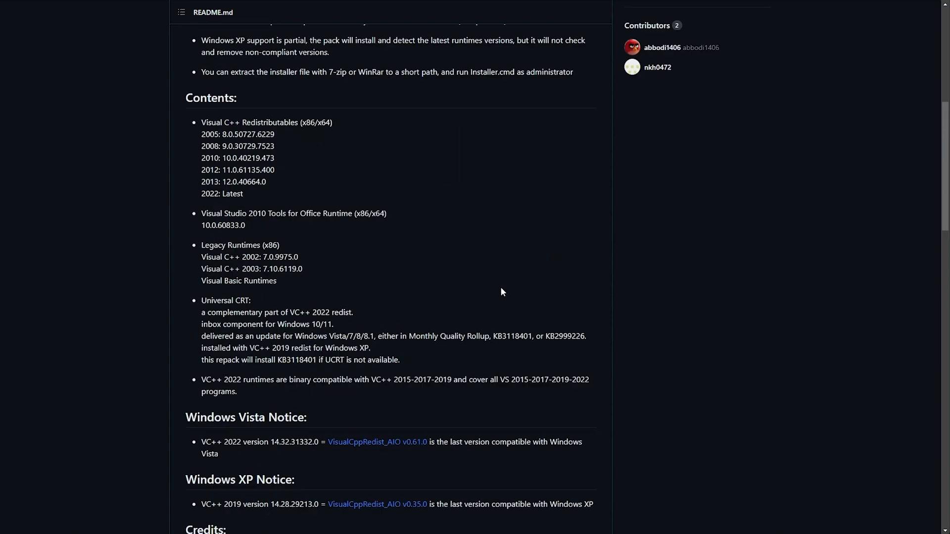
scroll("up", 3)
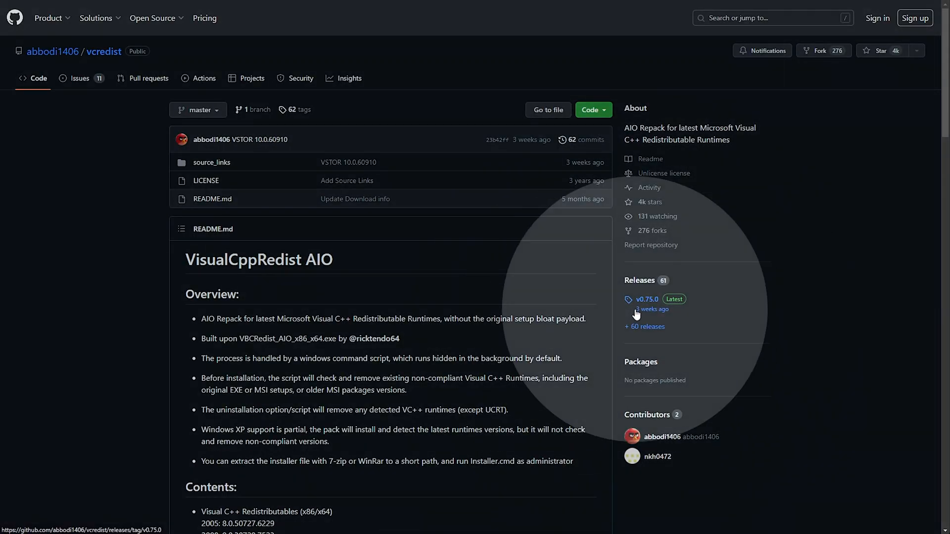
left_click(645, 300)
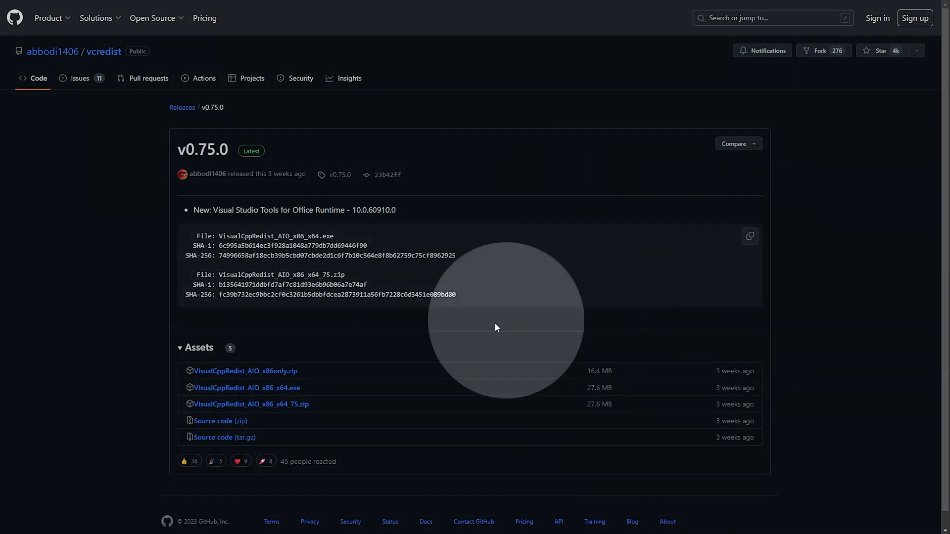
mouse_move(245, 388)
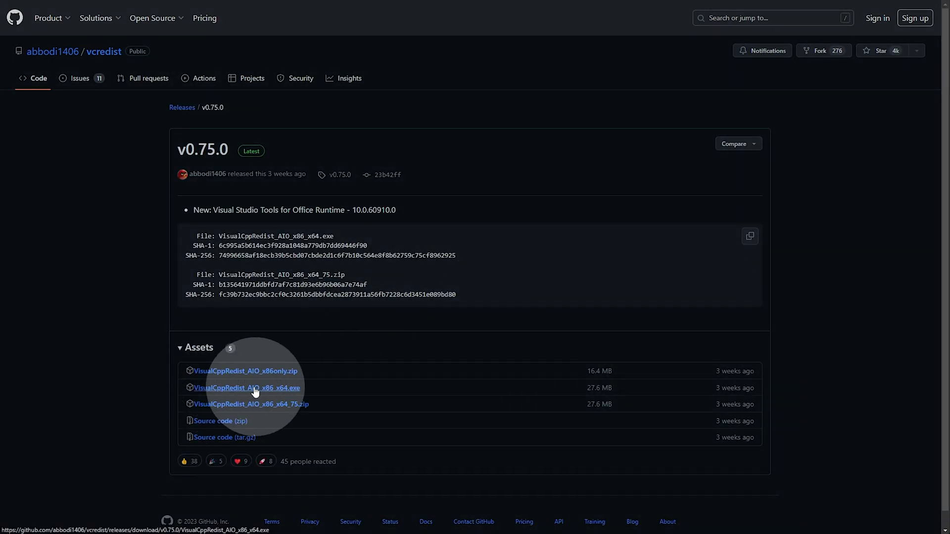
left_click(246, 388)
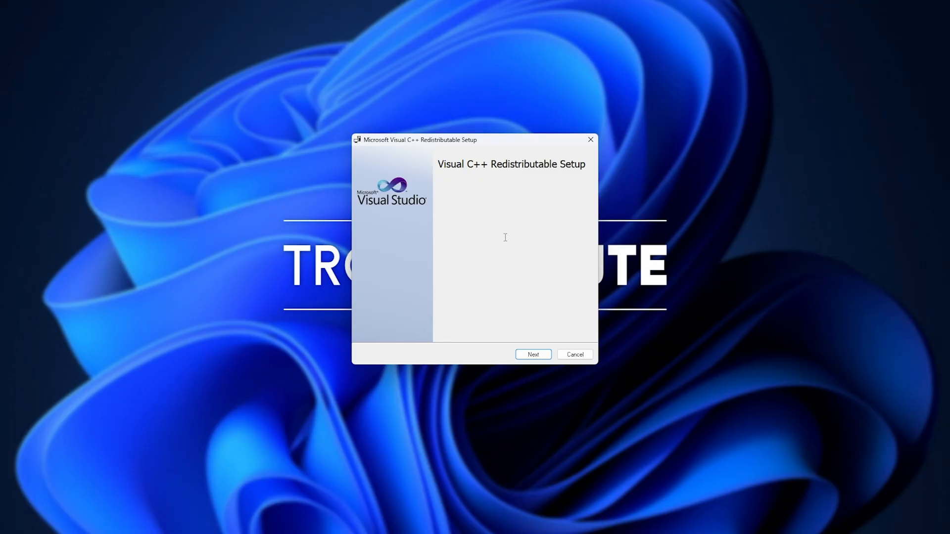
- Run the runtime install, acknowledge both 2008 x64/x86 Error 1935 dialogs, and click Finish
left_click(532, 354)
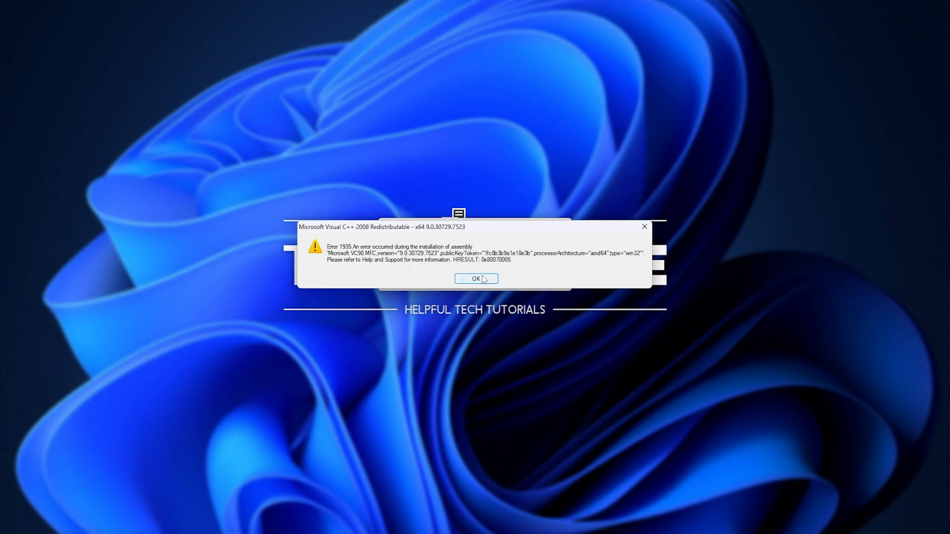
left_click(476, 279)
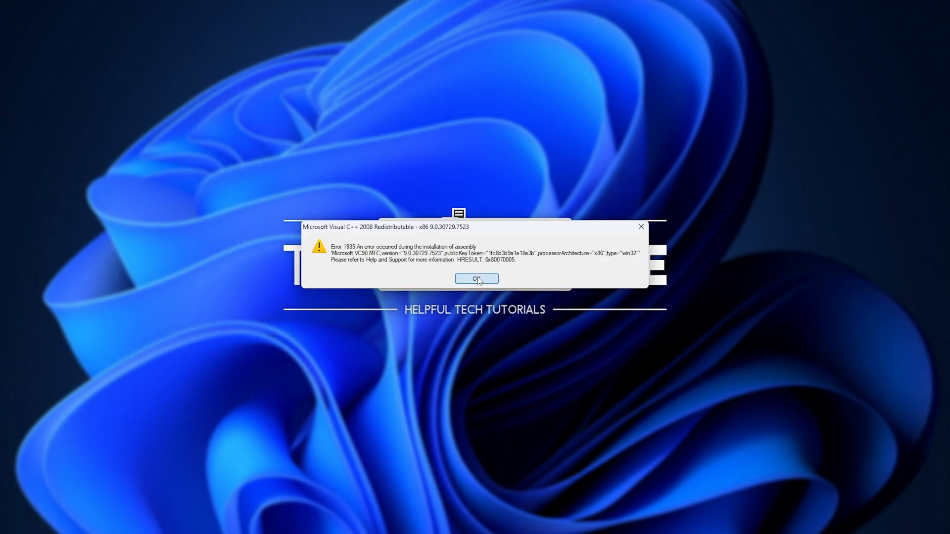
left_click(476, 279)
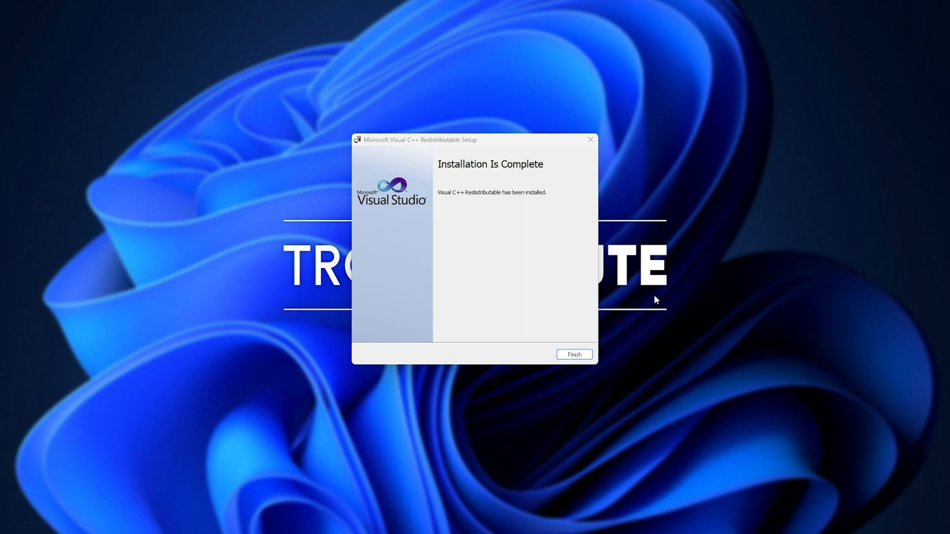
left_click(572, 354)
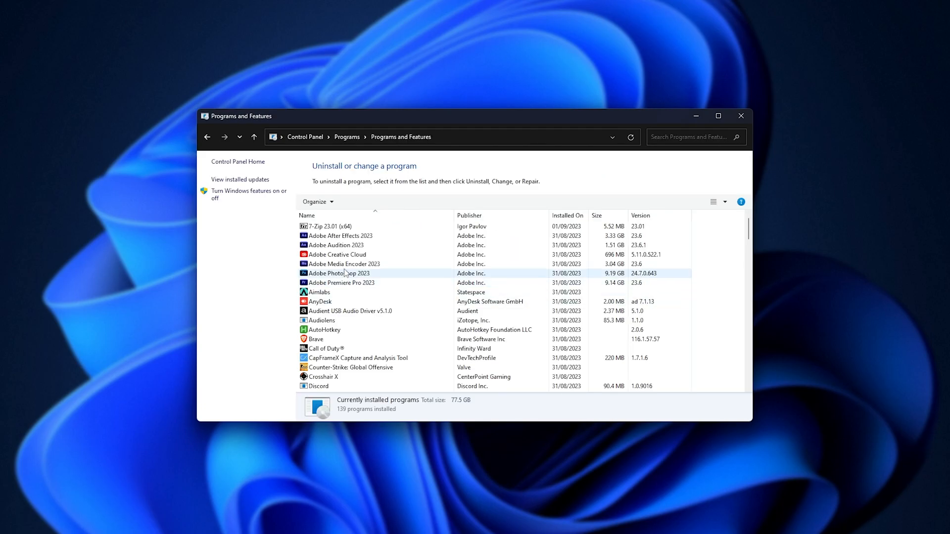
- Scroll the Programs and Features list to find the Microsoft Visual C++ 2005–2022 entries
left_click(341, 283)
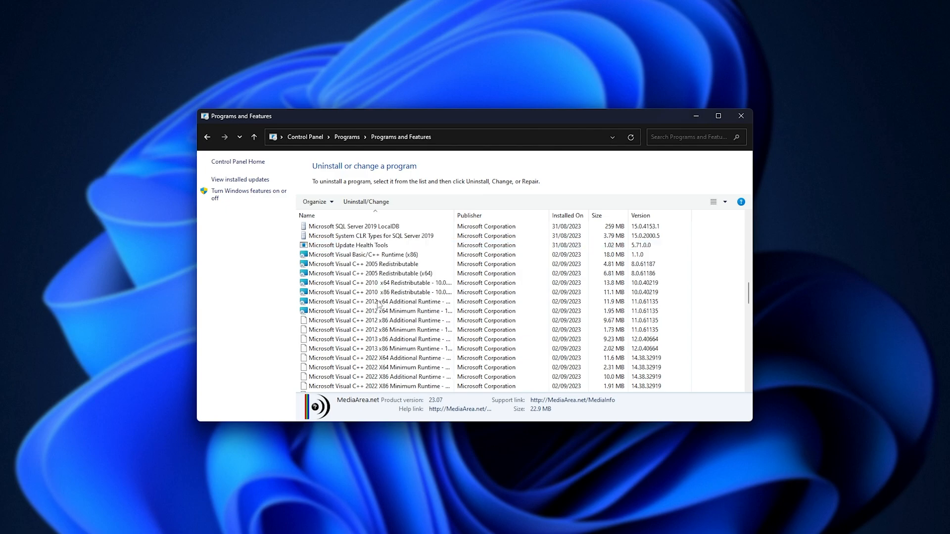
scroll("down", 3)
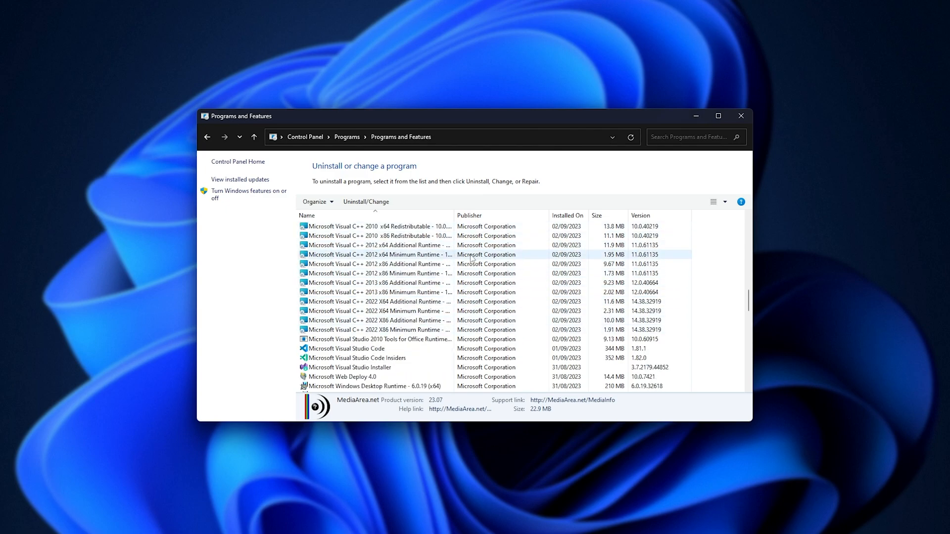
scroll("up", 3)
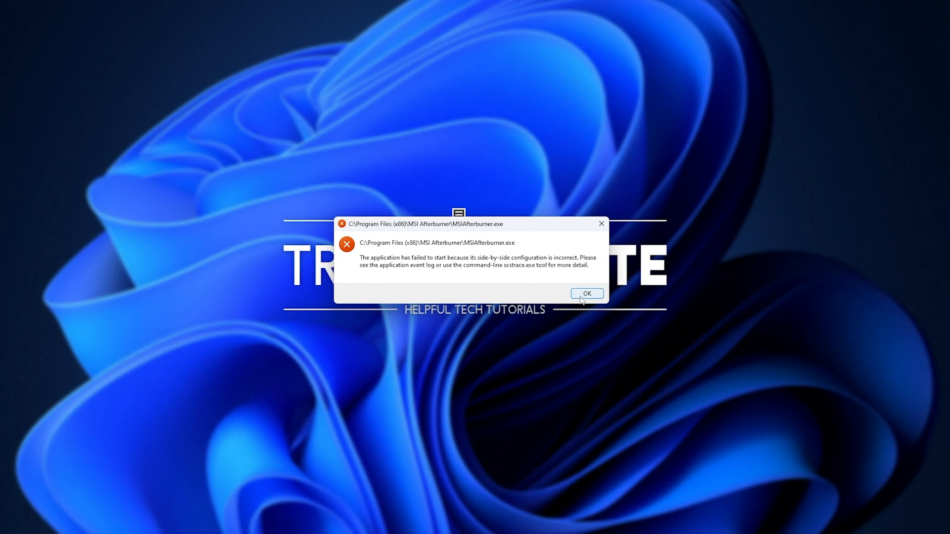
- Click OK on the MSIAfterburner.exe side-by-side configuration error dialog
left_click(586, 294)
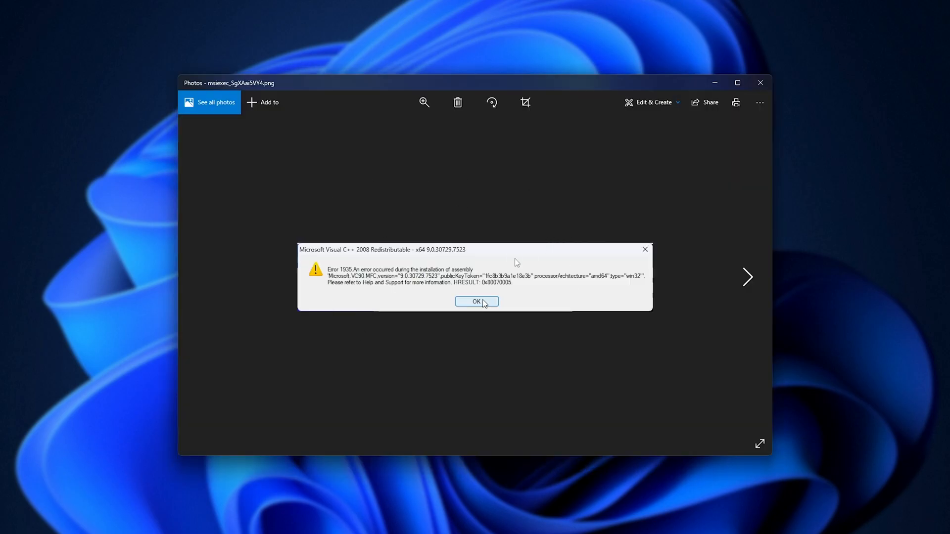
mouse_move(496, 292)
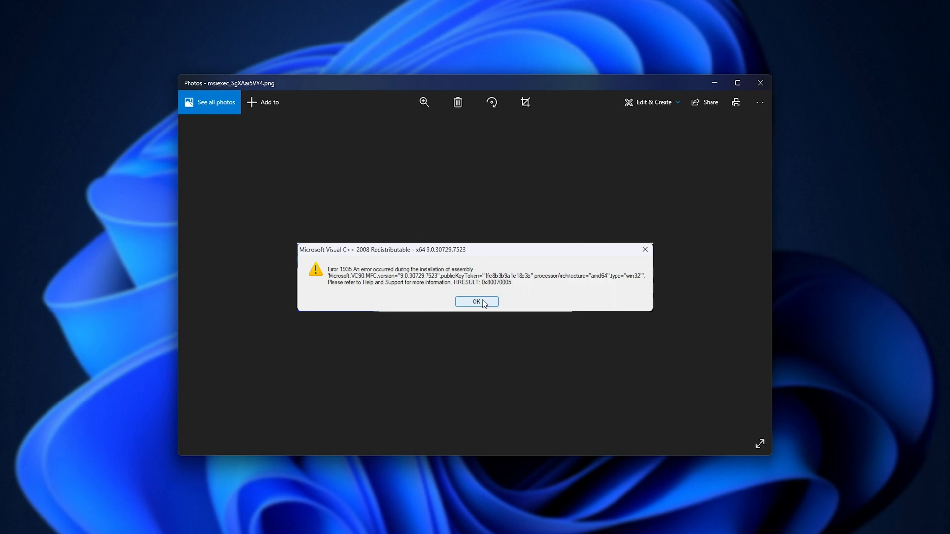
mouse_move(378, 261)
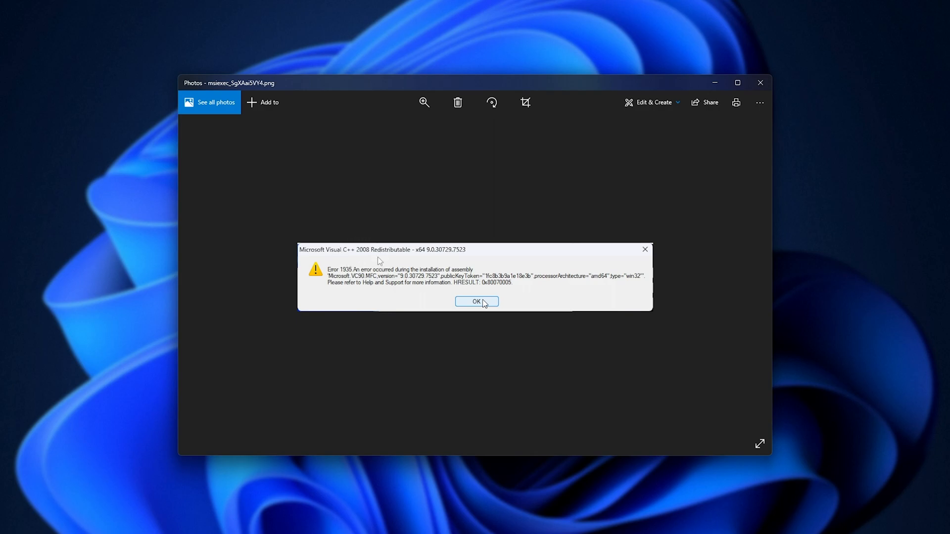
mouse_move(391, 238)
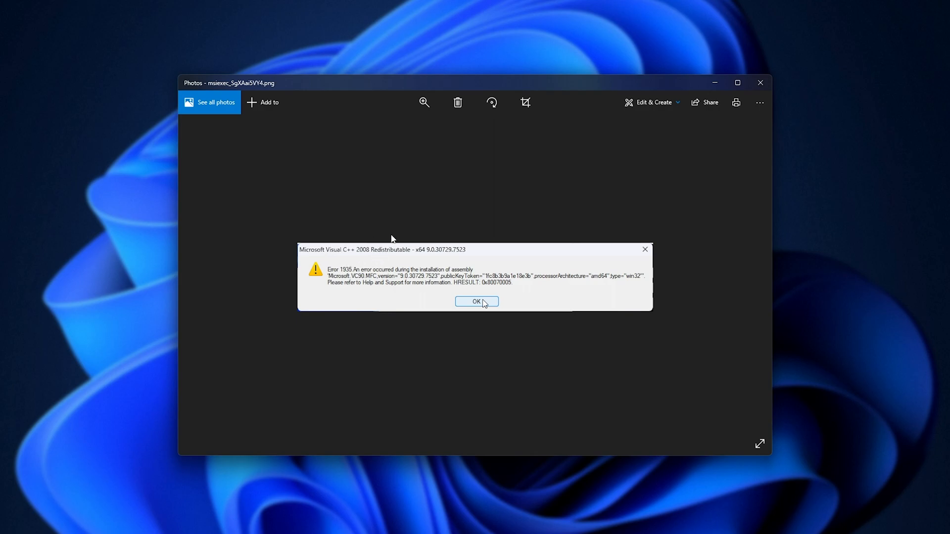
mouse_move(424, 256)
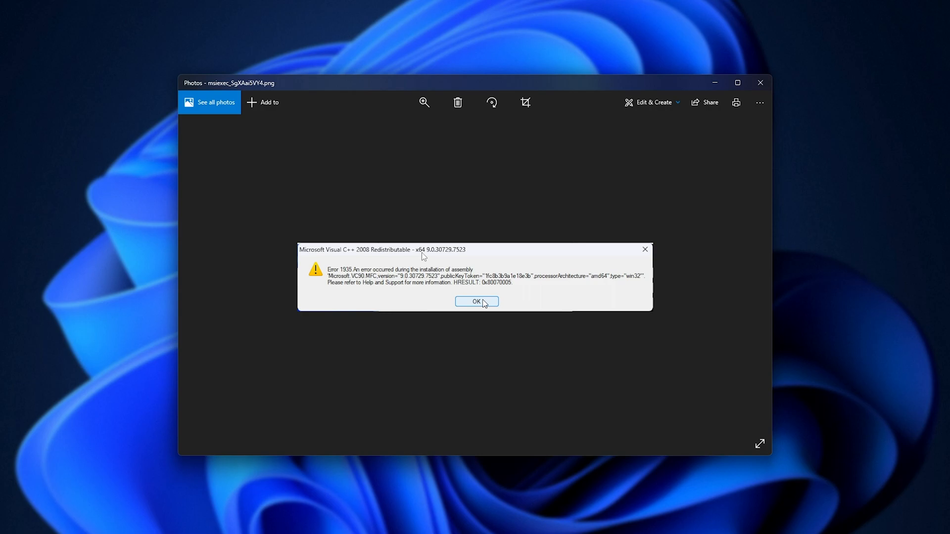
mouse_move(432, 231)
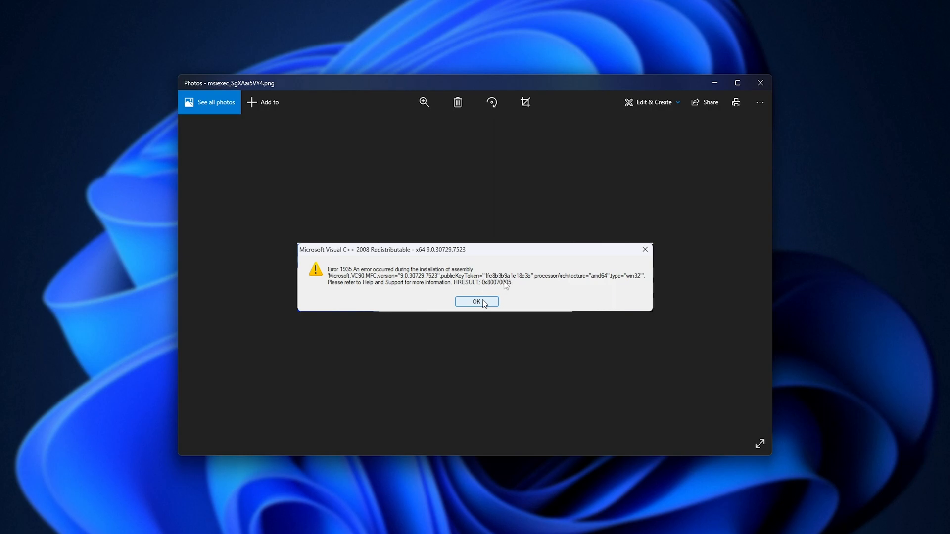
mouse_move(523, 295)
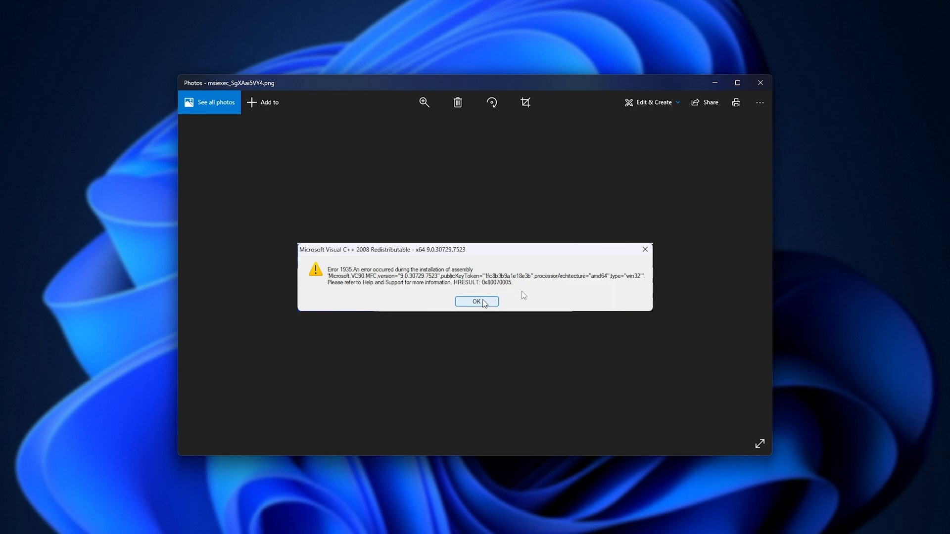
mouse_move(558, 316)
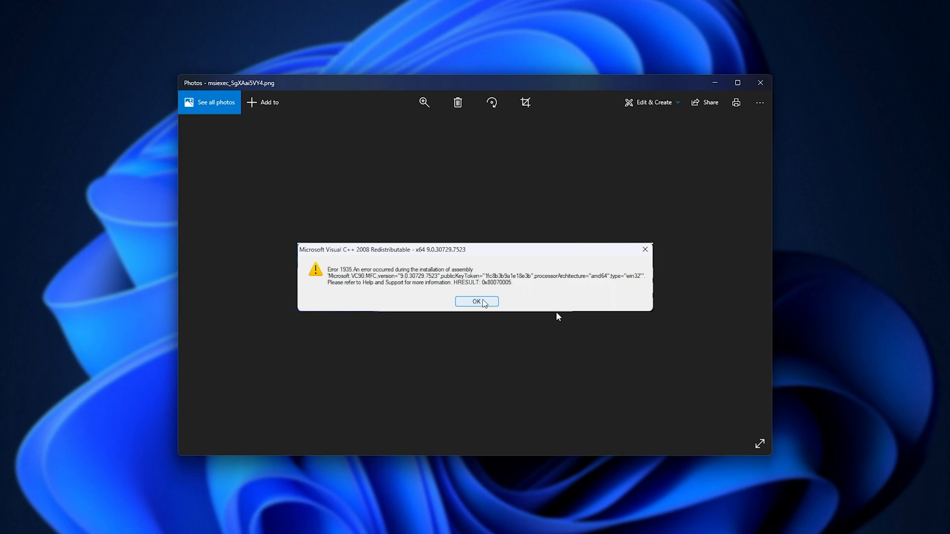
mouse_move(474, 243)
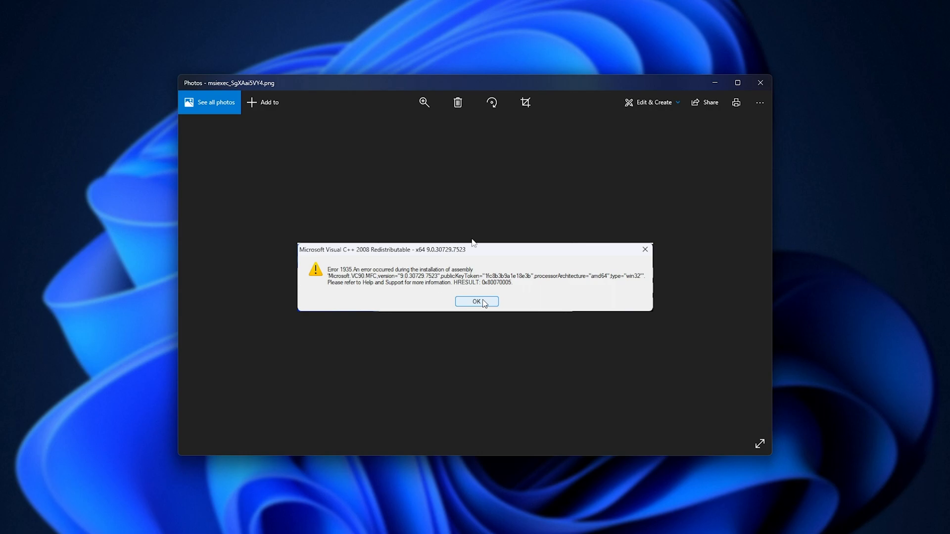
mouse_move(509, 297)
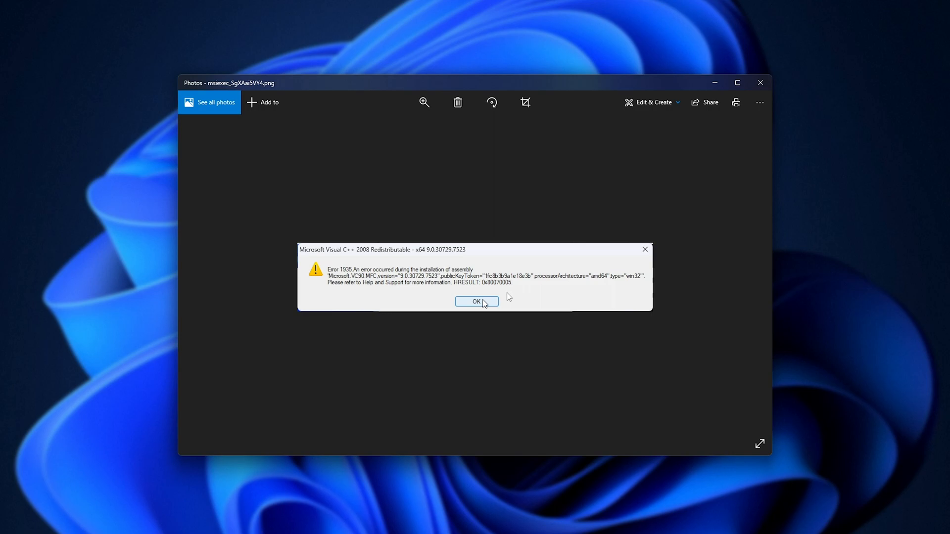
mouse_move(556, 240)
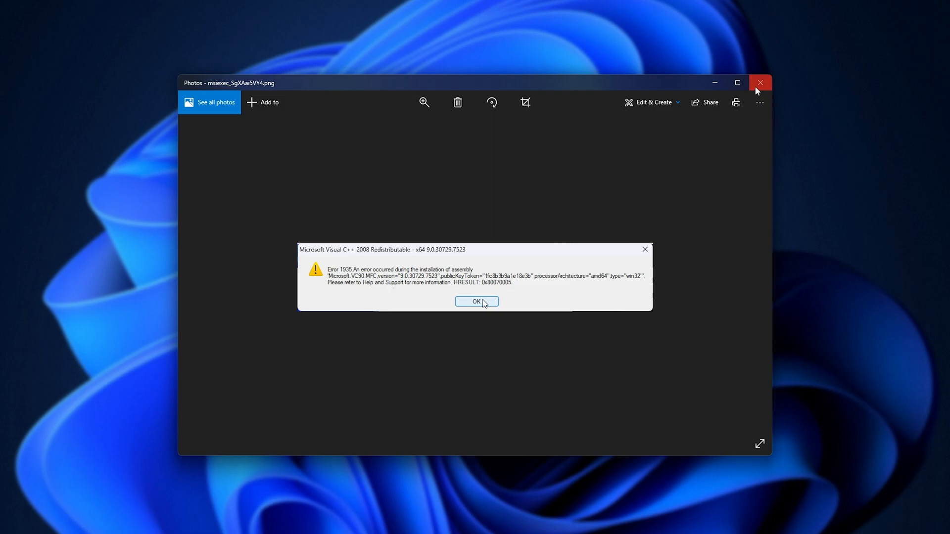
- Close the Photos window showing the Visual C++ 2008 x64 Error 1935 screenshot
left_click(476, 301)
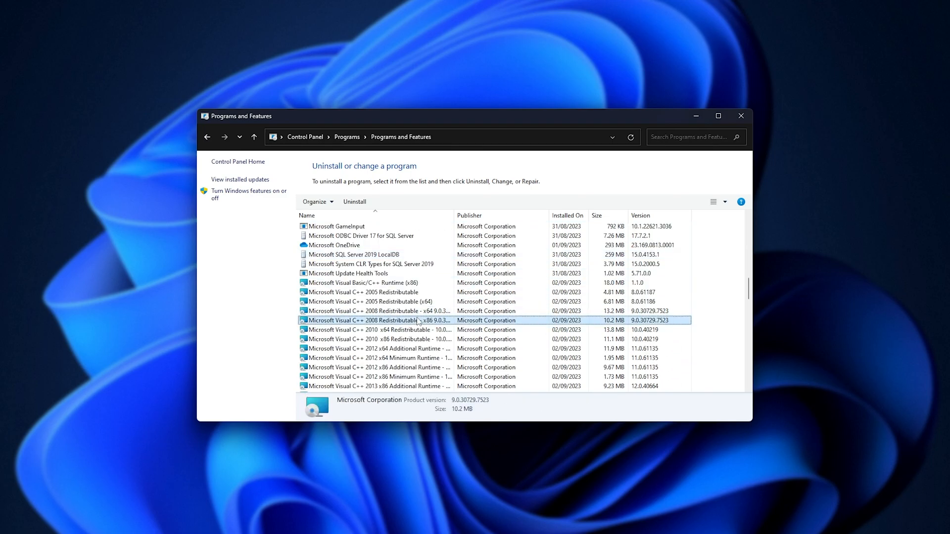
- Check the Visual C++ 2008 x86 and x64 redistributable versions, then close Programs and Features
left_click(376, 311)
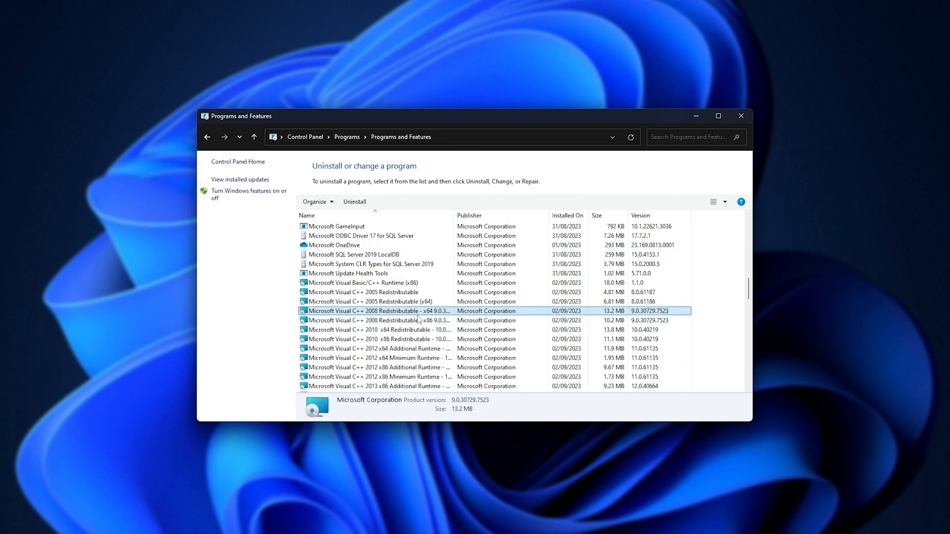
left_click(376, 320)
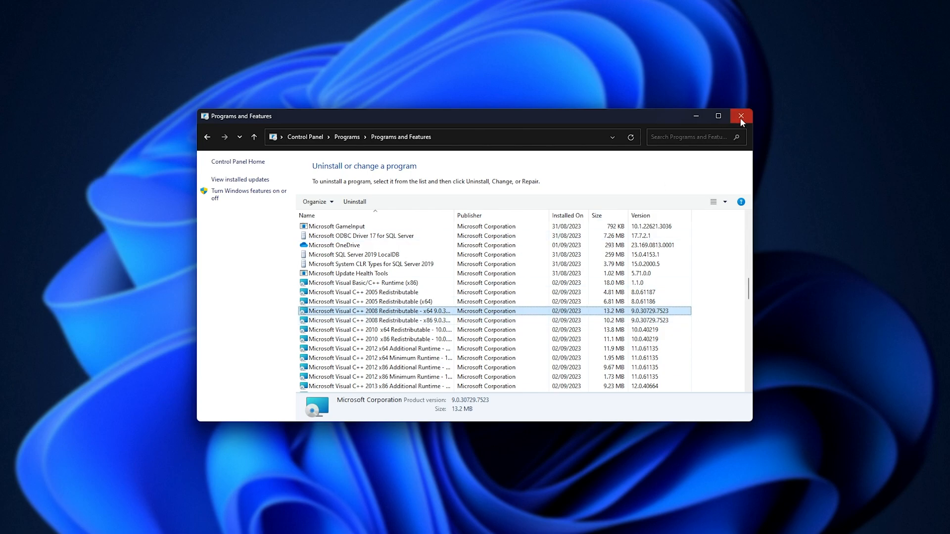
left_click(740, 115)
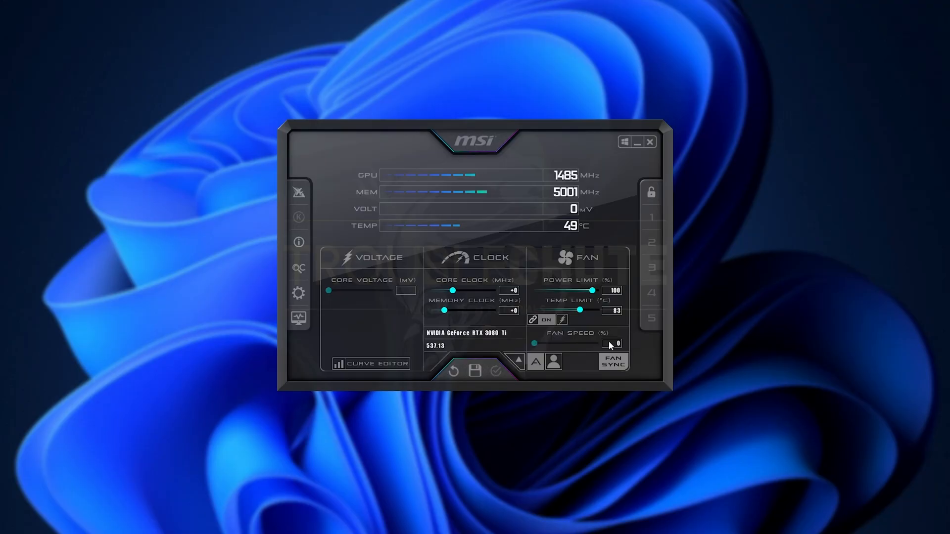